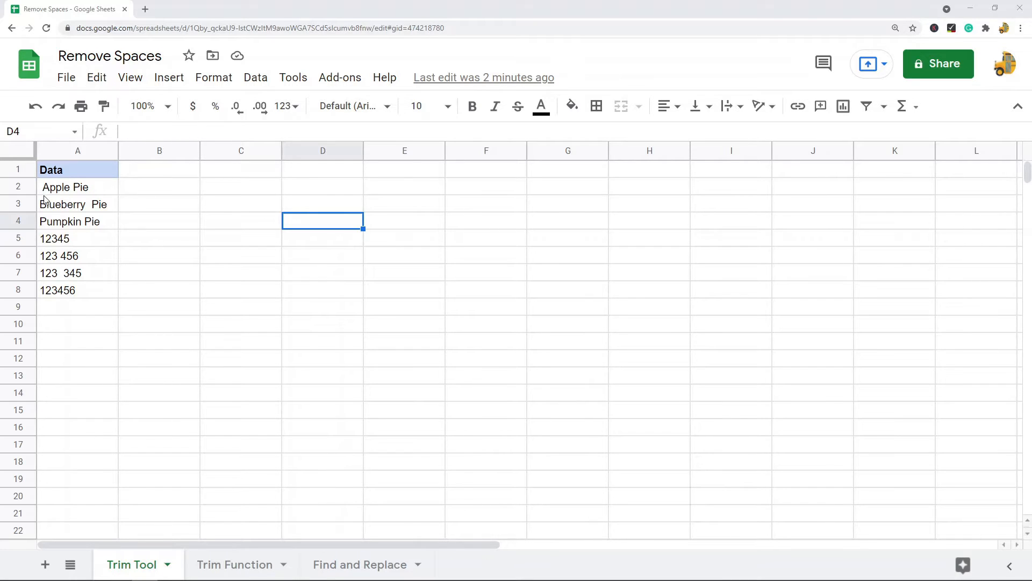
Inspect Apple Pie, Blueberry Pie, 123 456 and Pumpkin Pie for stray spaces
click(64, 186)
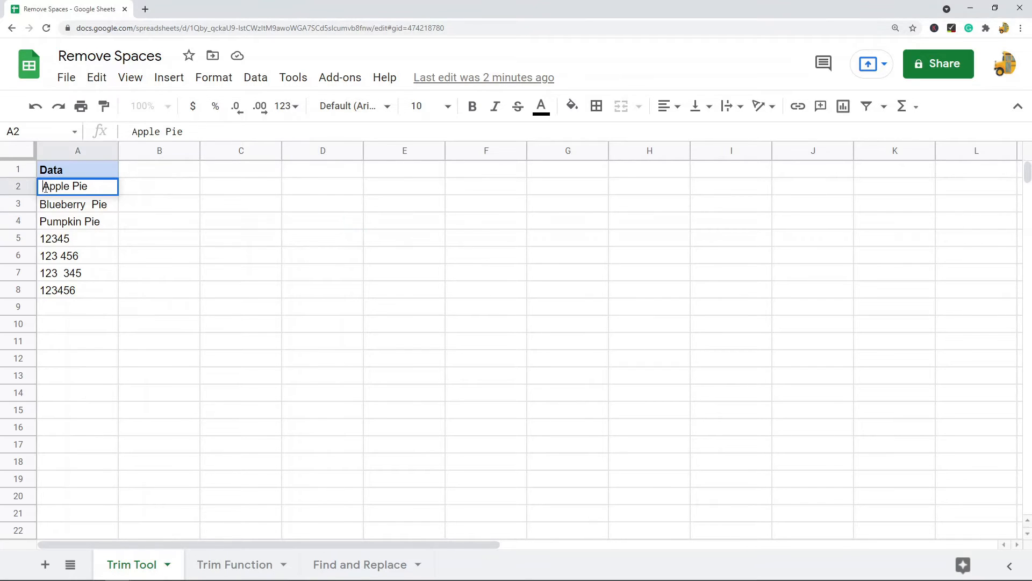
click(77, 203)
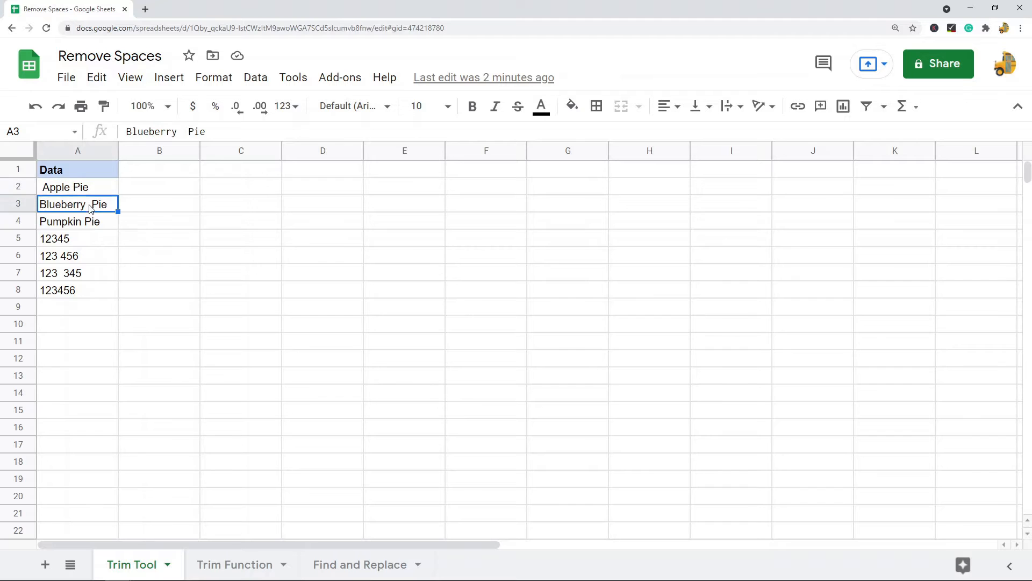
double_click(73, 203)
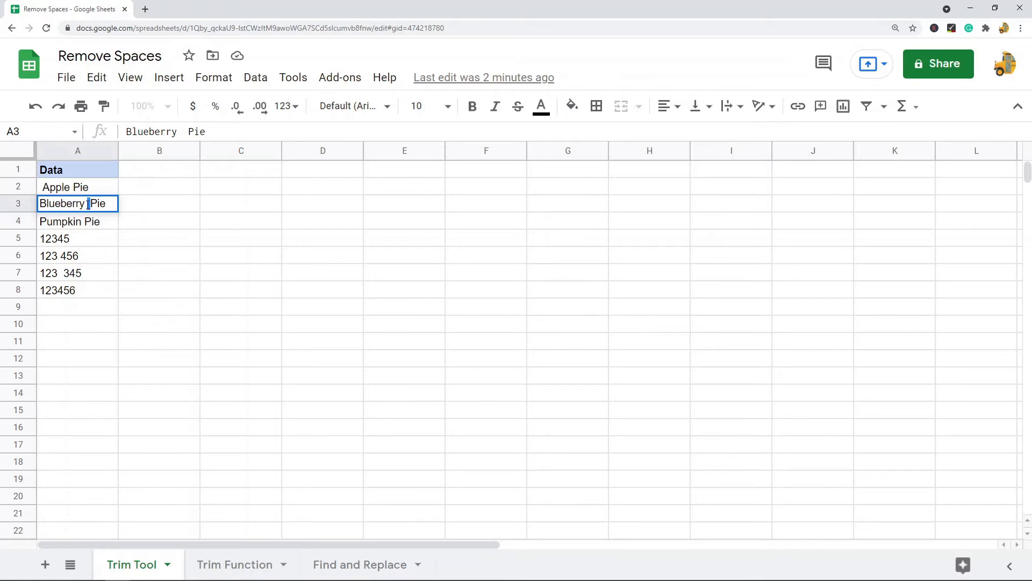
click(77, 237)
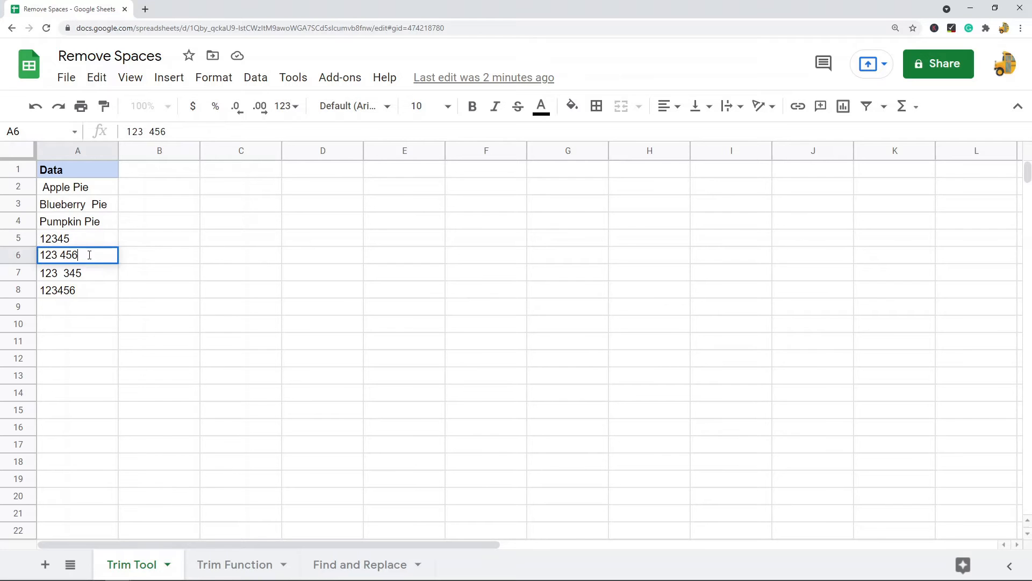
click(69, 221)
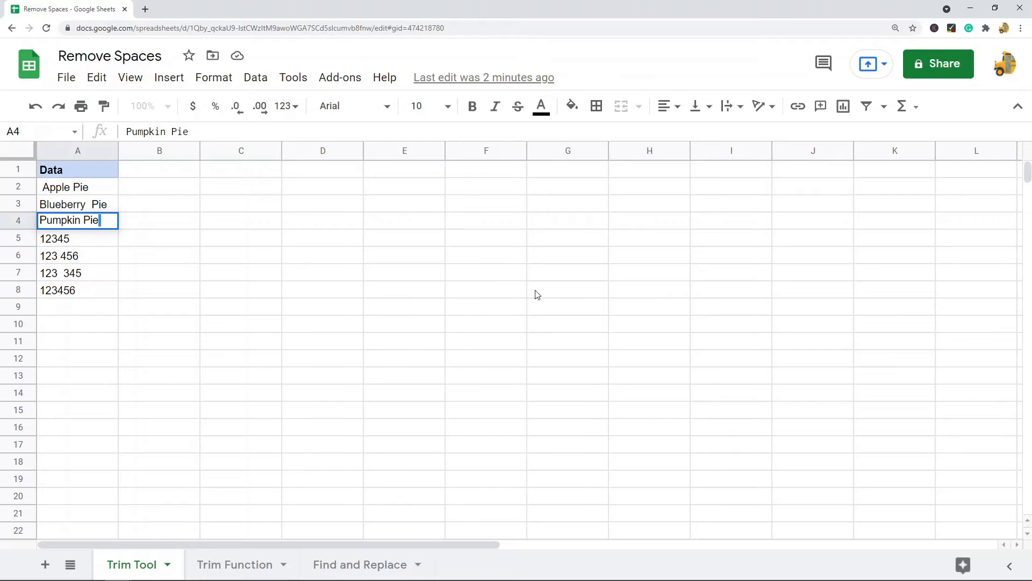
click(405, 375)
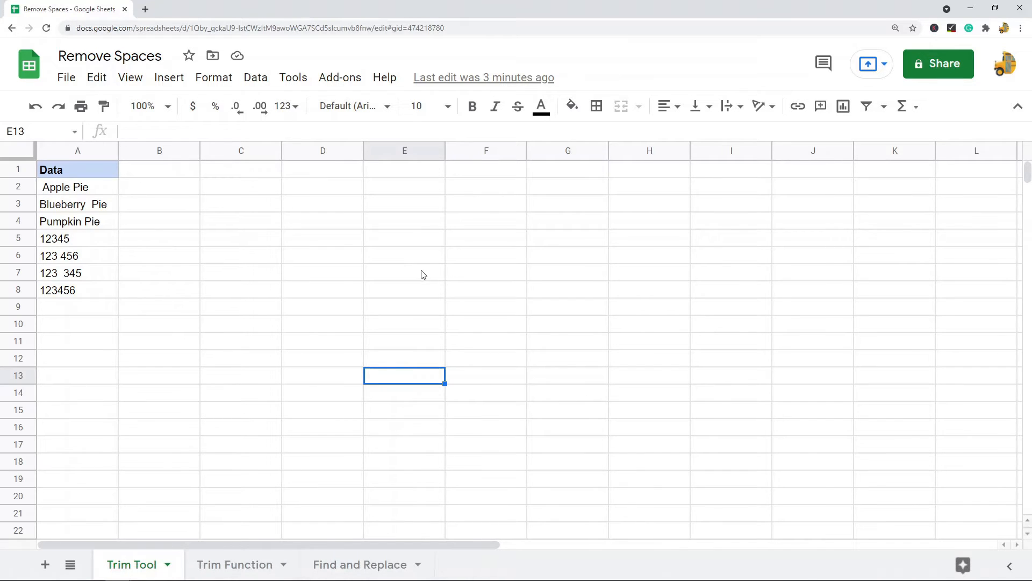
mouse_move(420, 276)
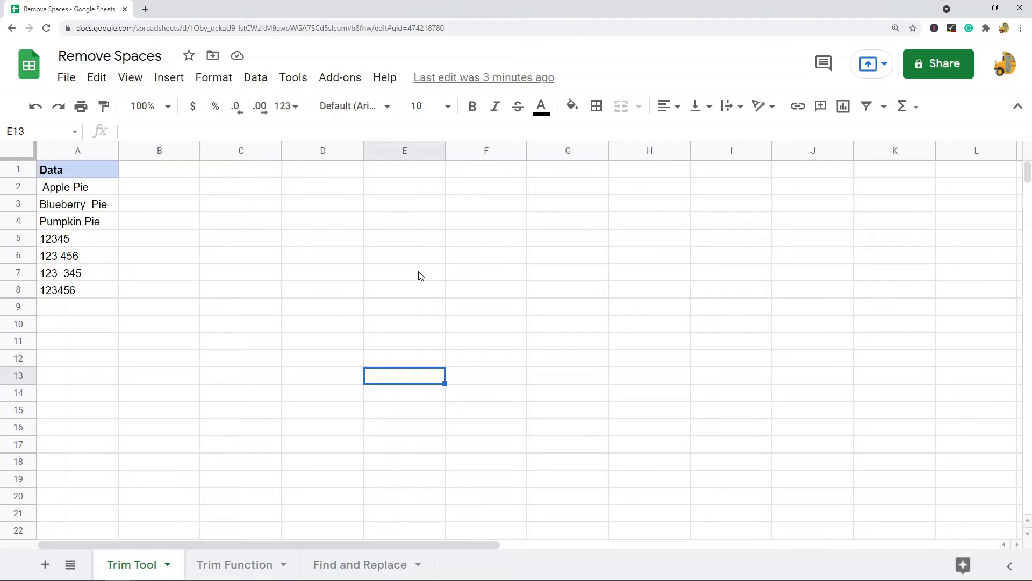
mouse_move(414, 267)
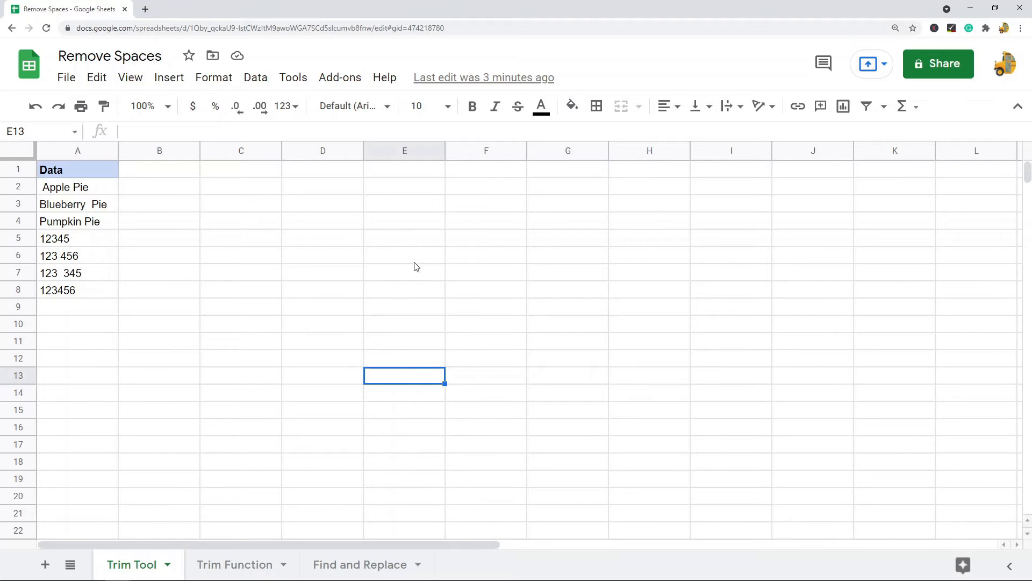
mouse_move(222, 262)
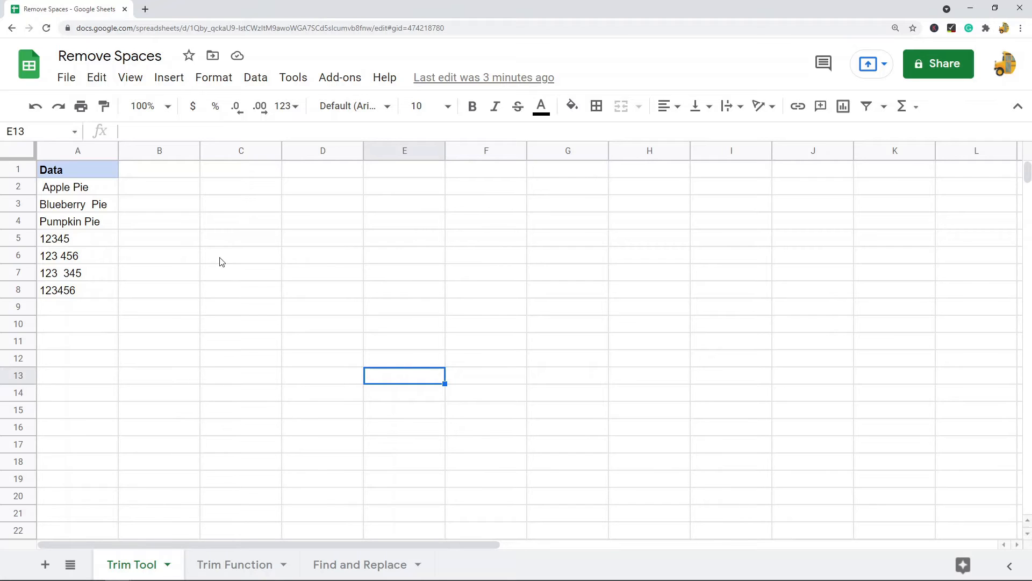
mouse_move(275, 229)
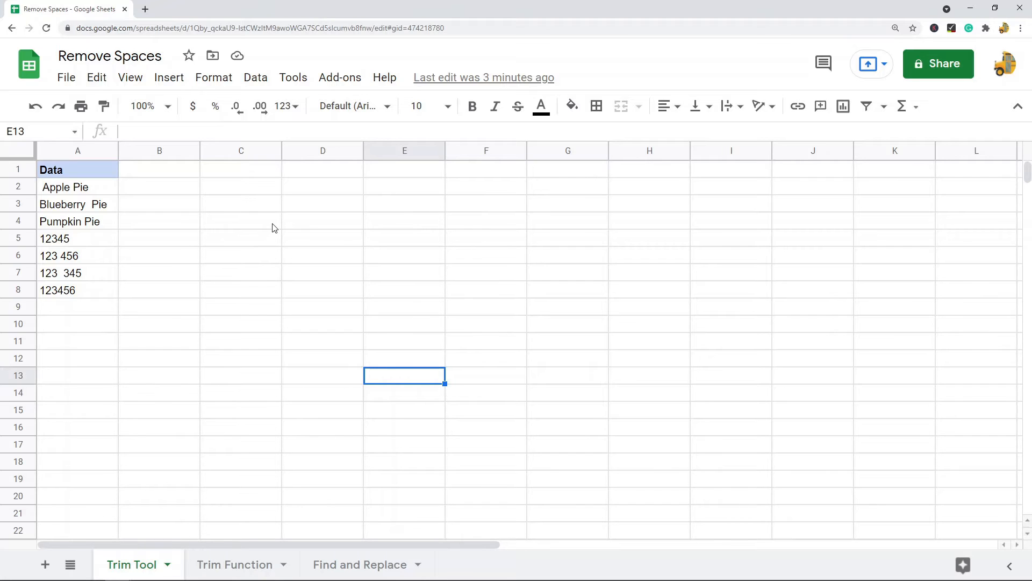
mouse_move(269, 231)
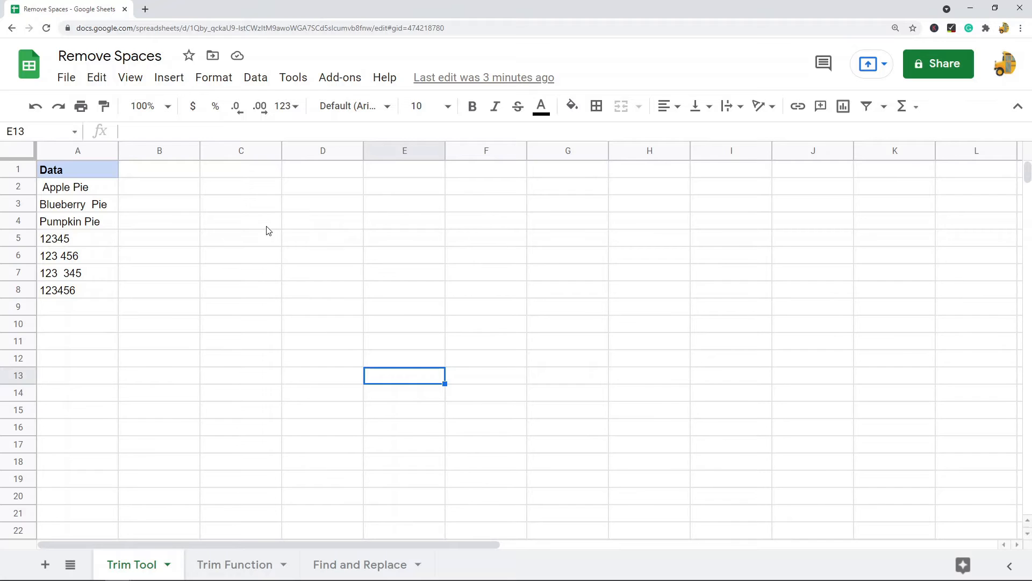
mouse_move(168, 222)
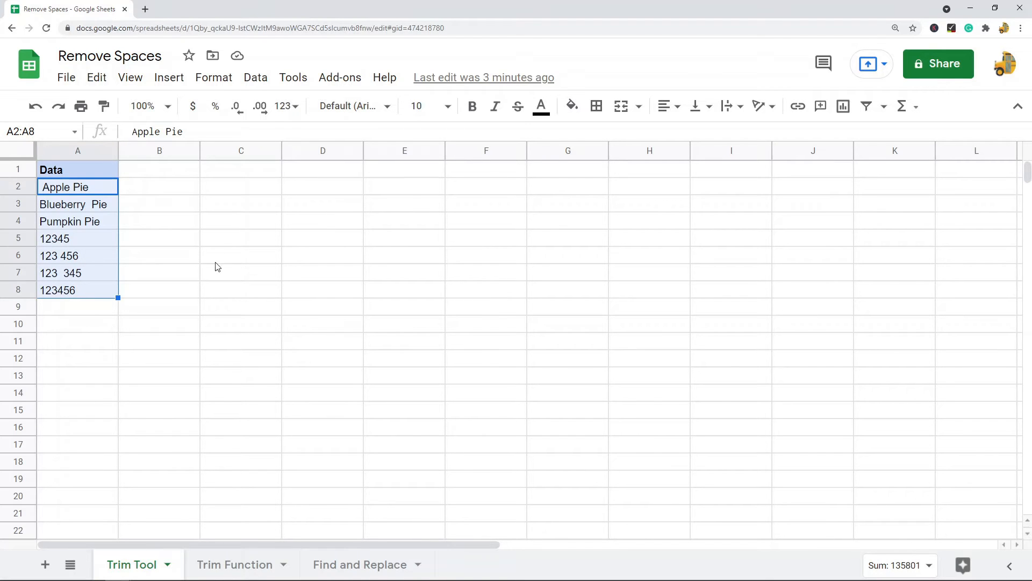
mouse_move(252, 272)
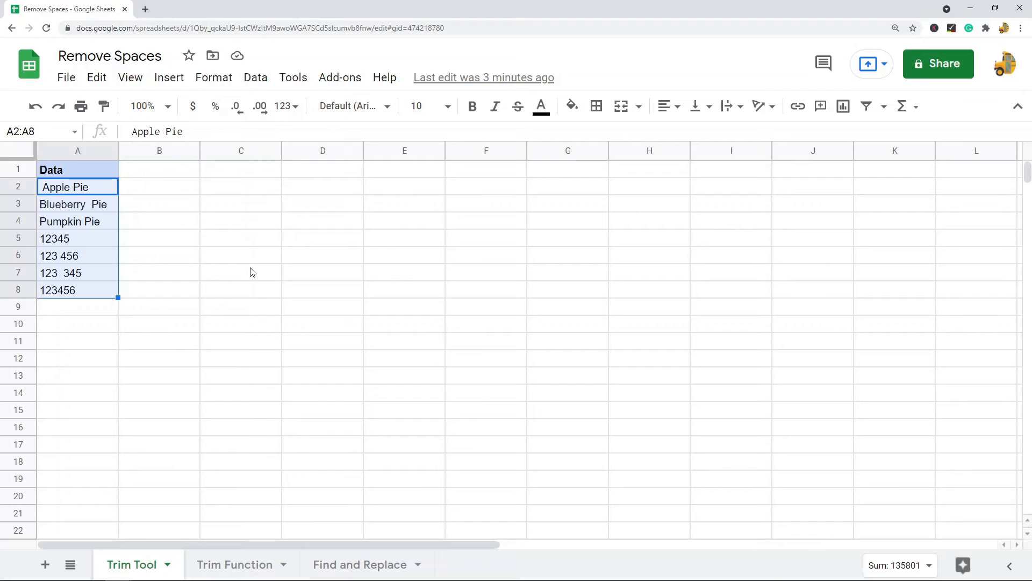
mouse_move(281, 235)
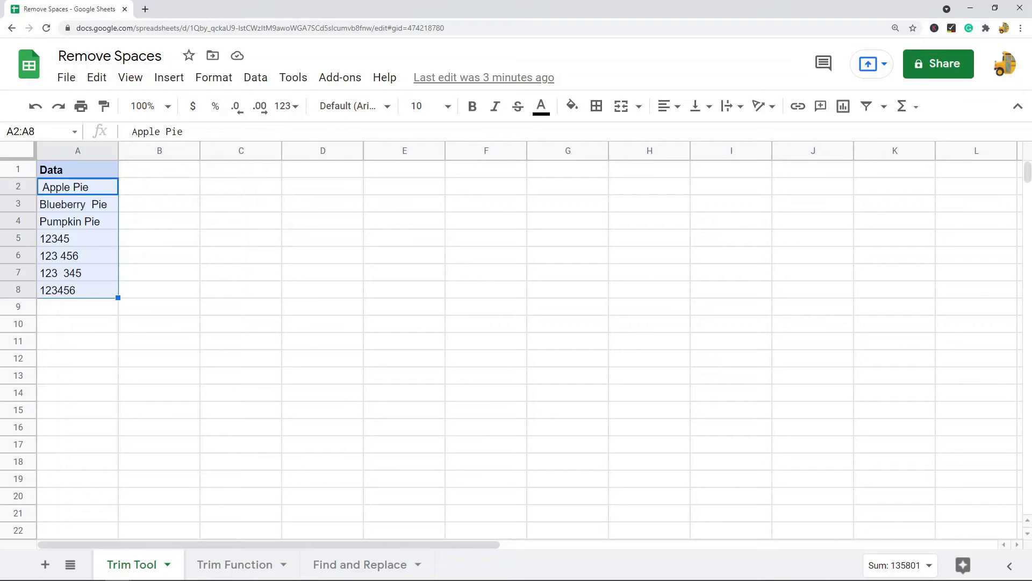
Apply Data > Trim whitespace to A2:A8, dismiss the results, and review the cleaned entries
click(256, 77)
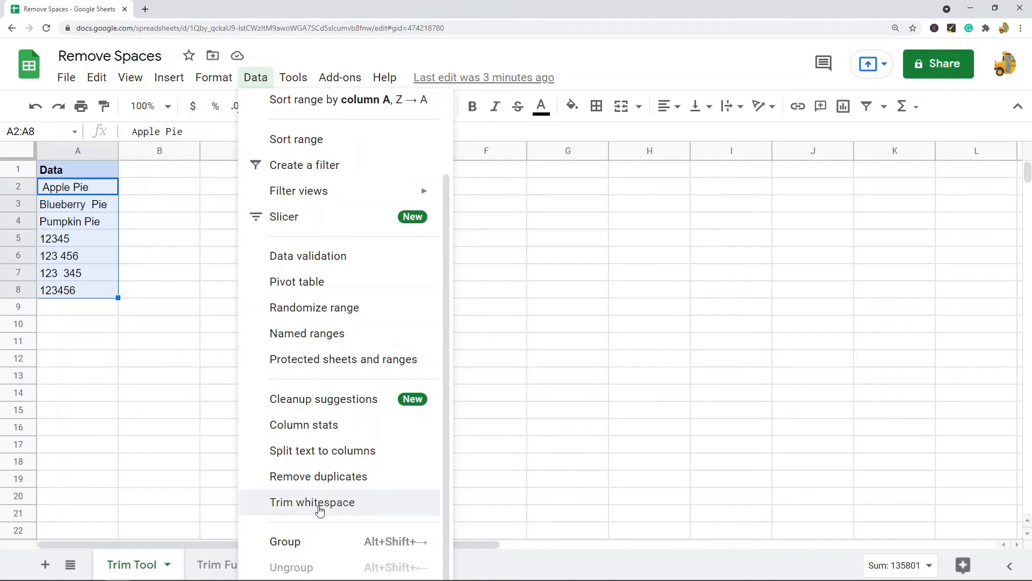
click(311, 502)
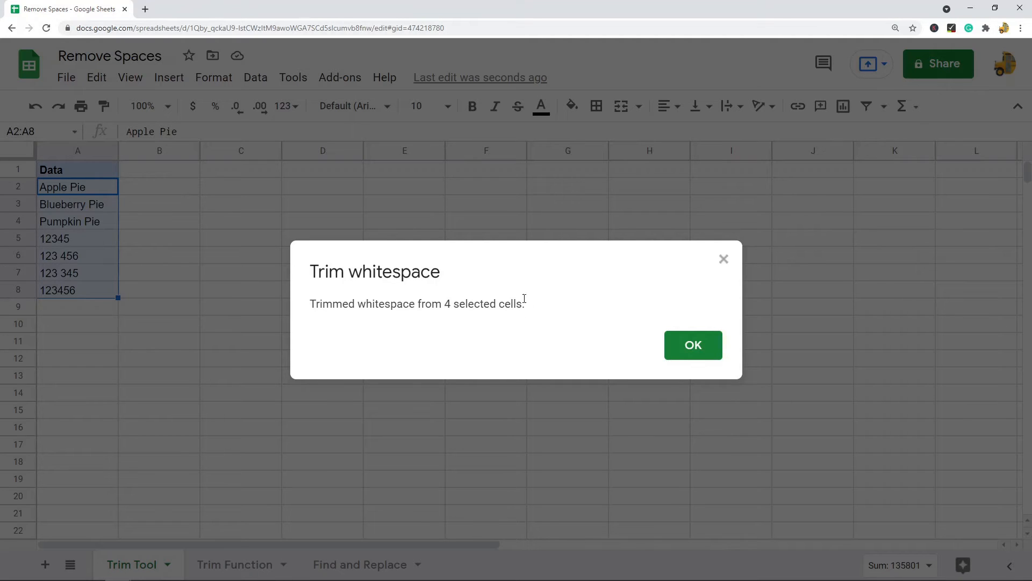
click(693, 345)
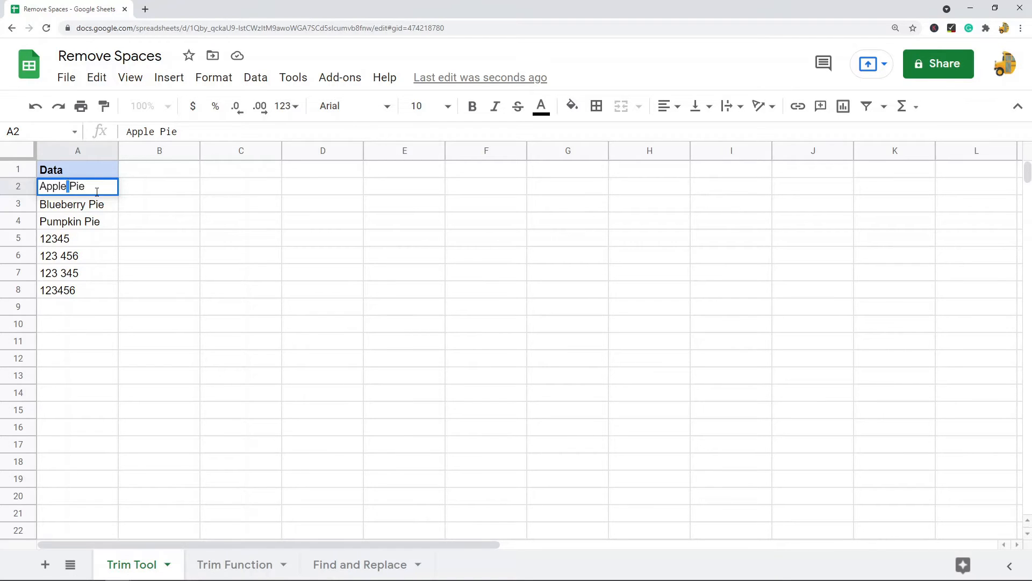
click(77, 290)
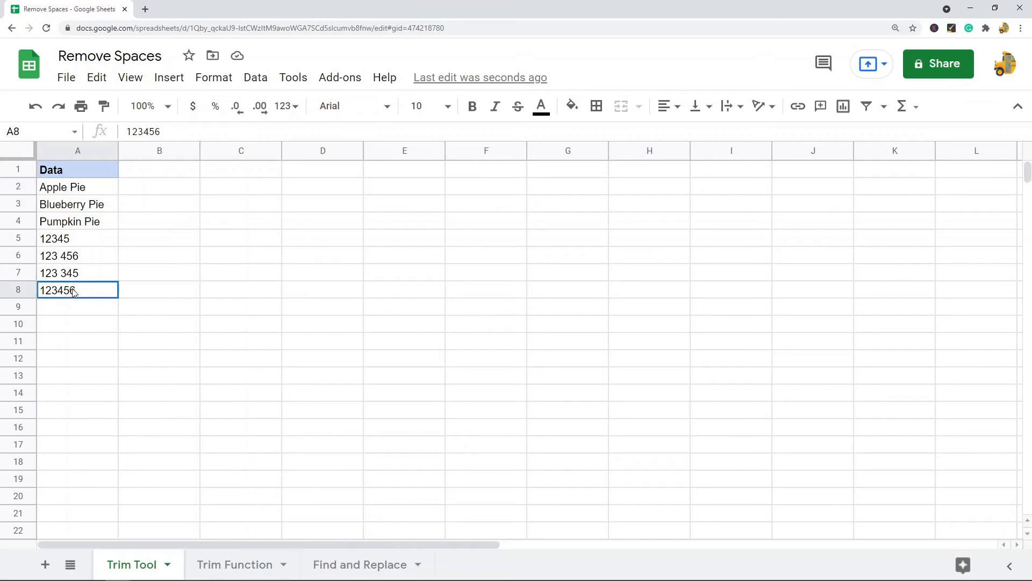
drag(77, 188, 77, 290)
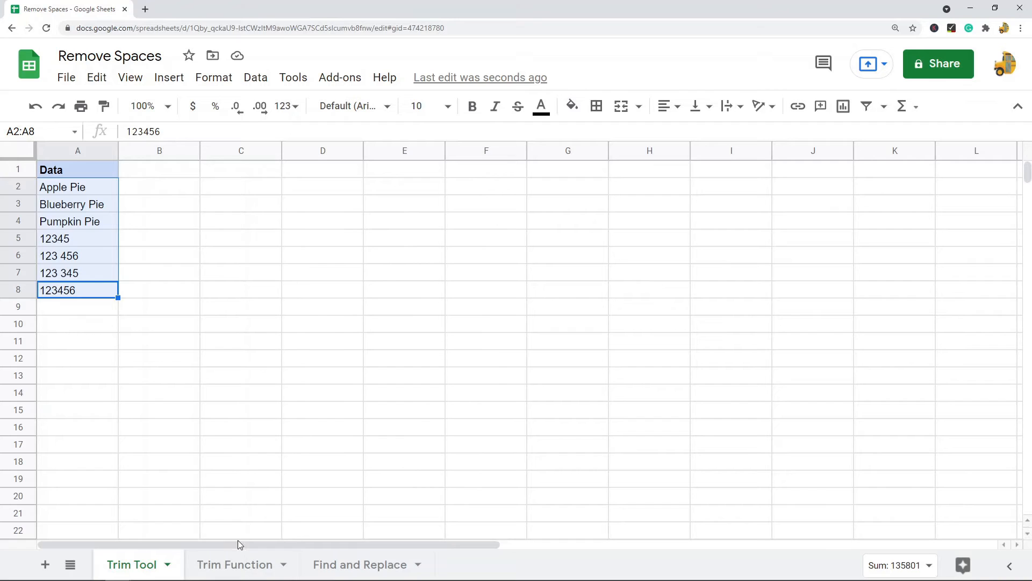
On the Trim Function sheet, enter =TRIM(A2) in B2 and decline autofill
click(235, 564)
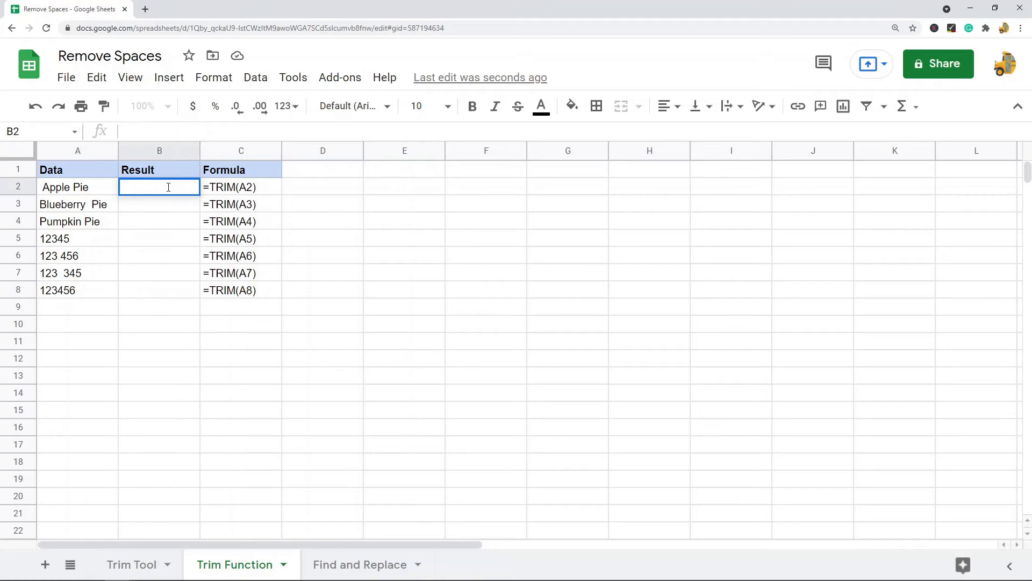
text(=)
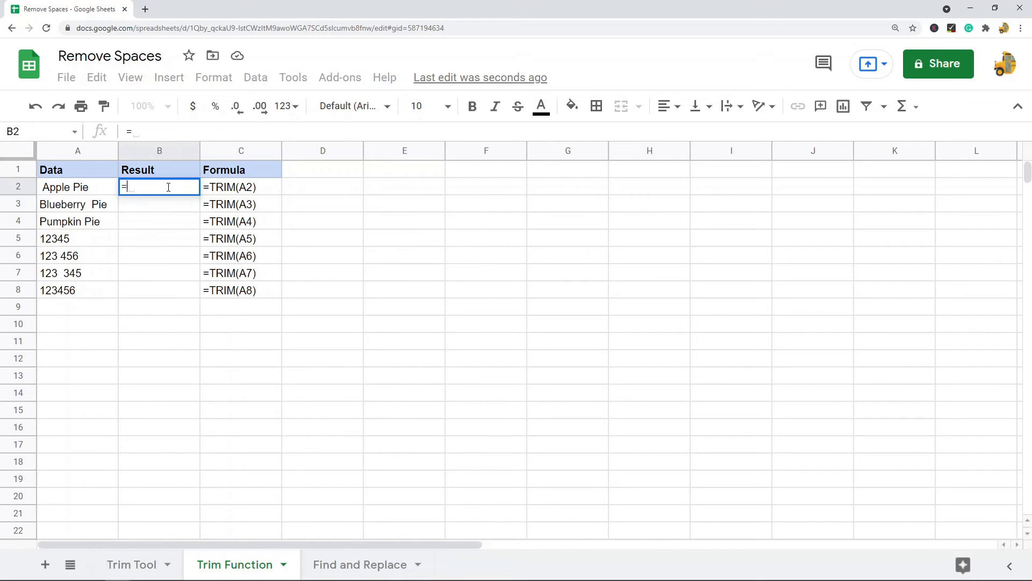
text(TRIM(A2)
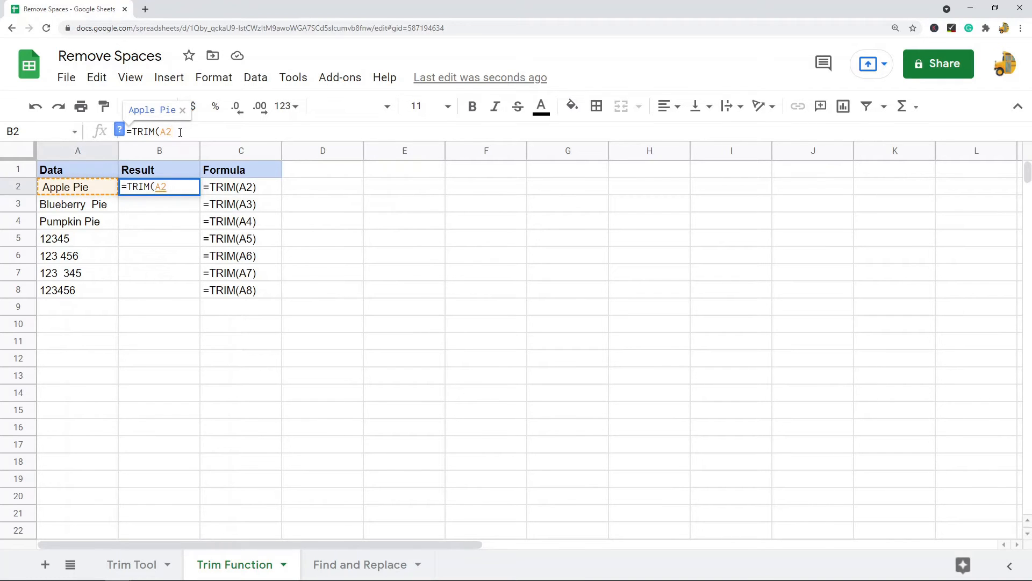
key(Enter)
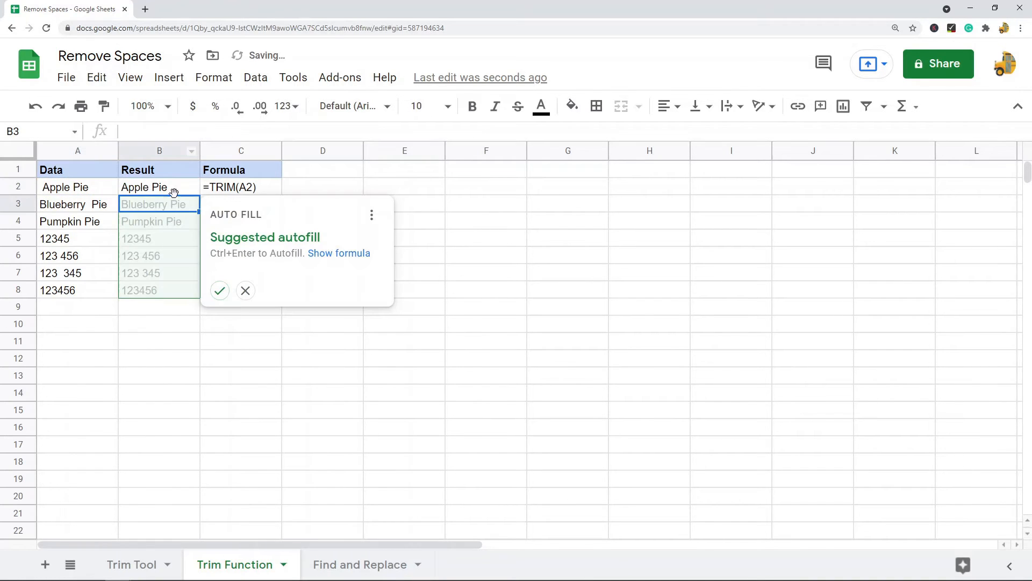
click(246, 291)
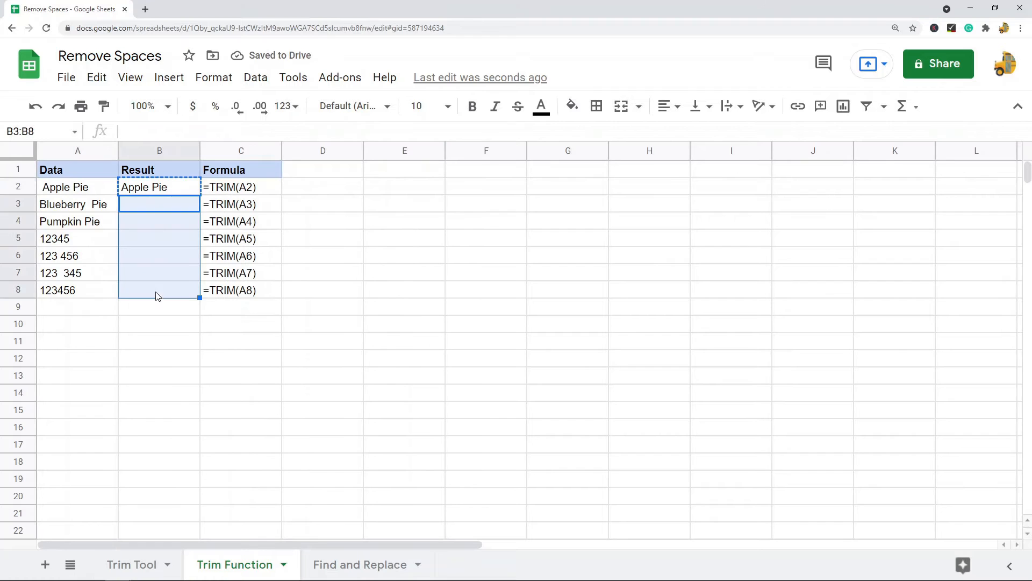
Paste the TRIM formula into B3:B8, then switch to the Find and Replace sheet
key(ctrl+v)
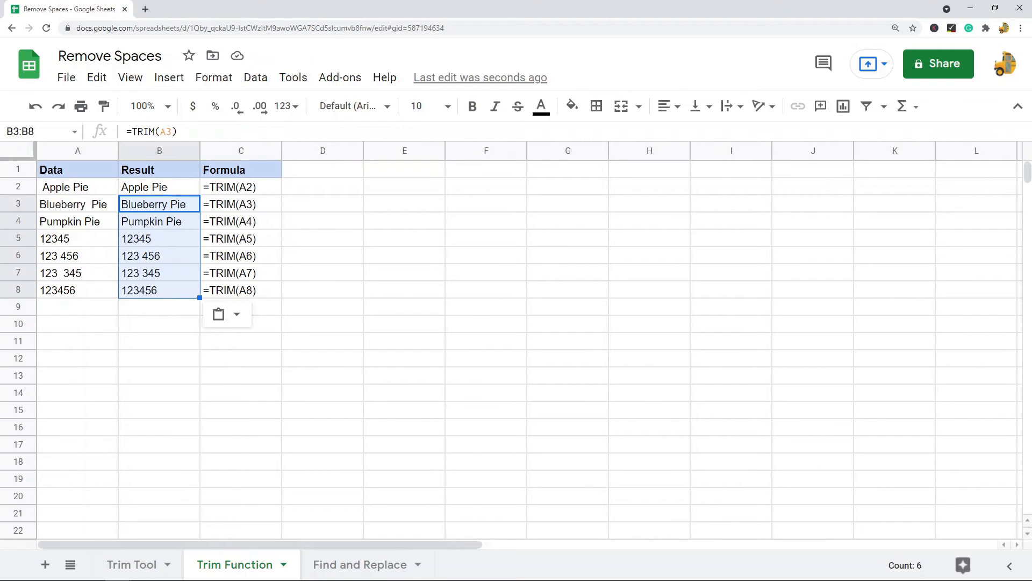
click(255, 77)
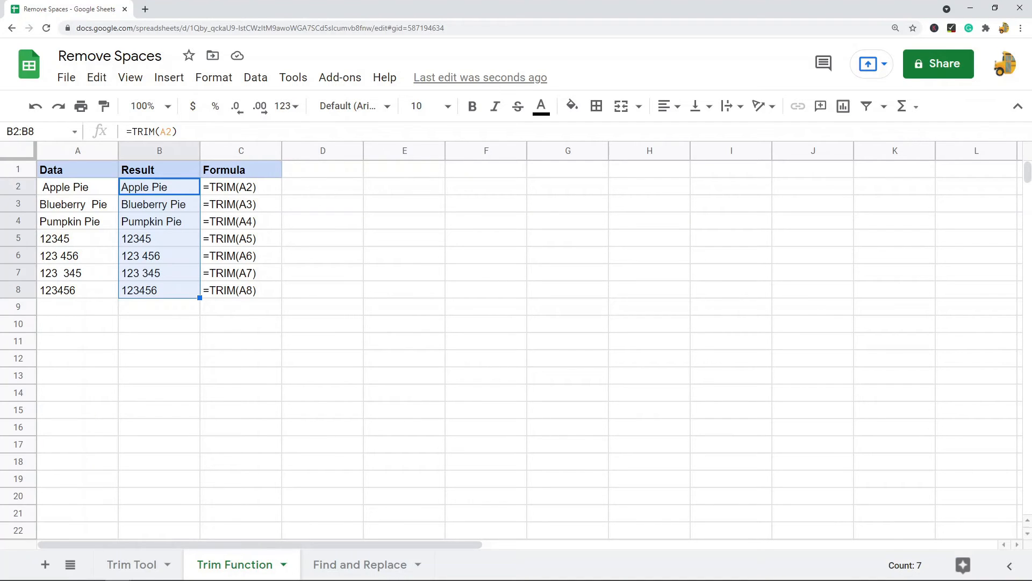
click(360, 564)
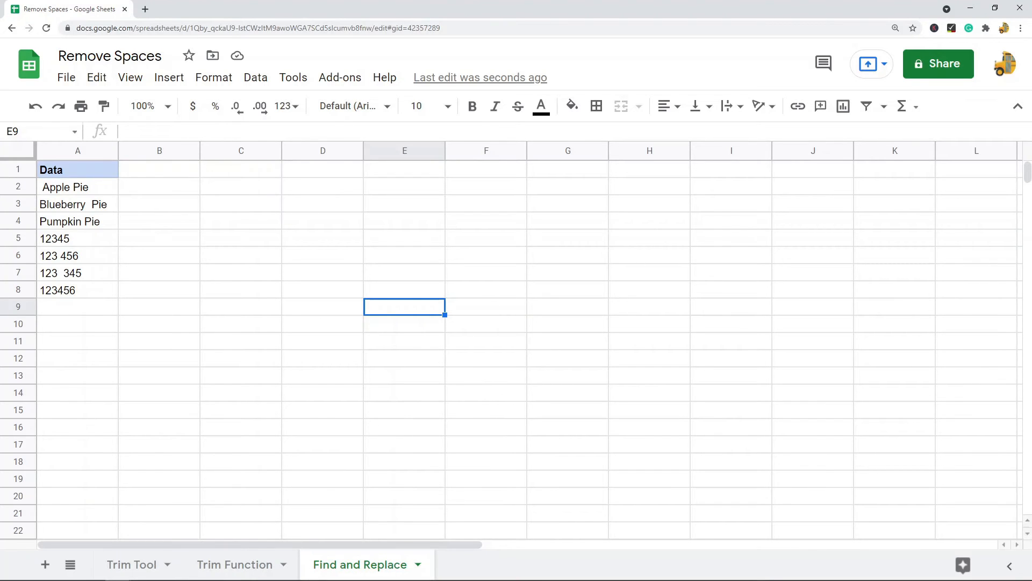
mouse_move(159, 206)
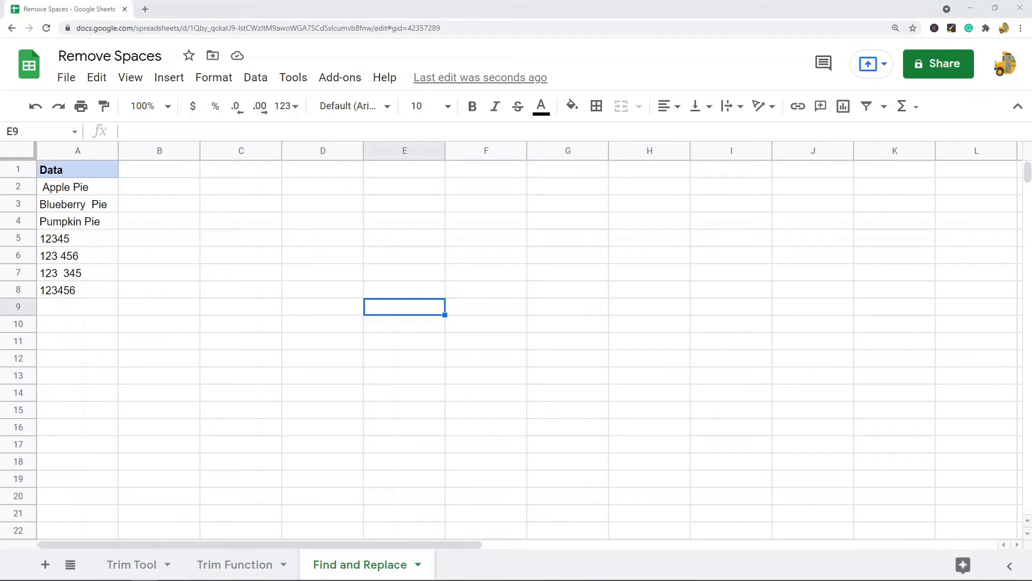
Inspect the Apple Pie cell on the Find and Replace sheet before replacing
double_click(64, 186)
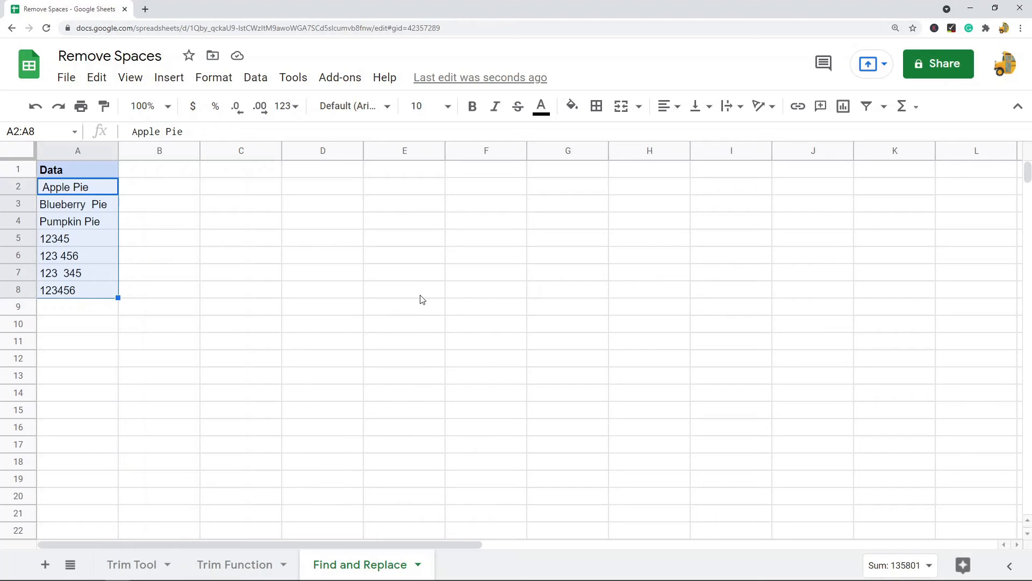
mouse_move(325, 310)
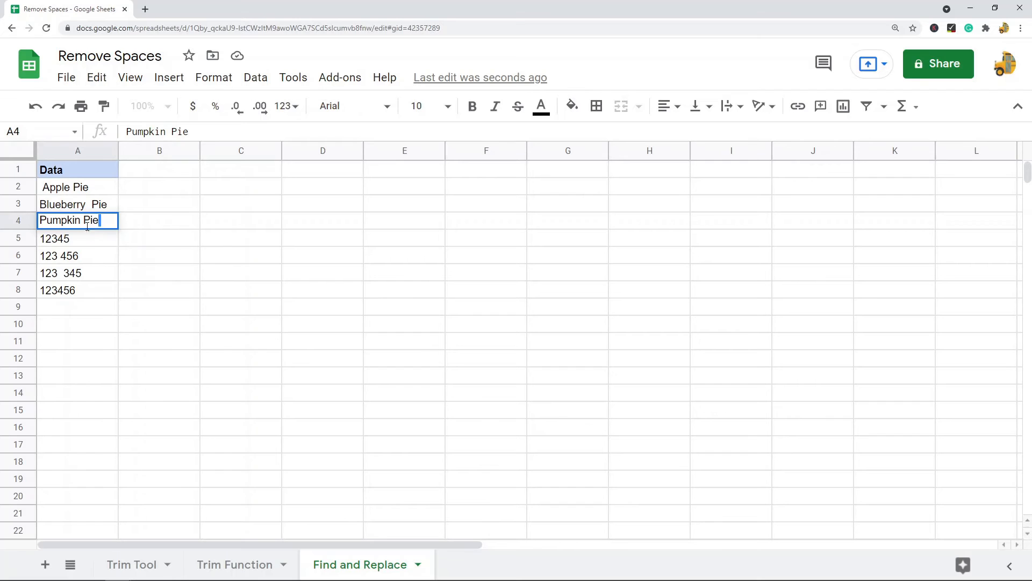
mouse_move(246, 381)
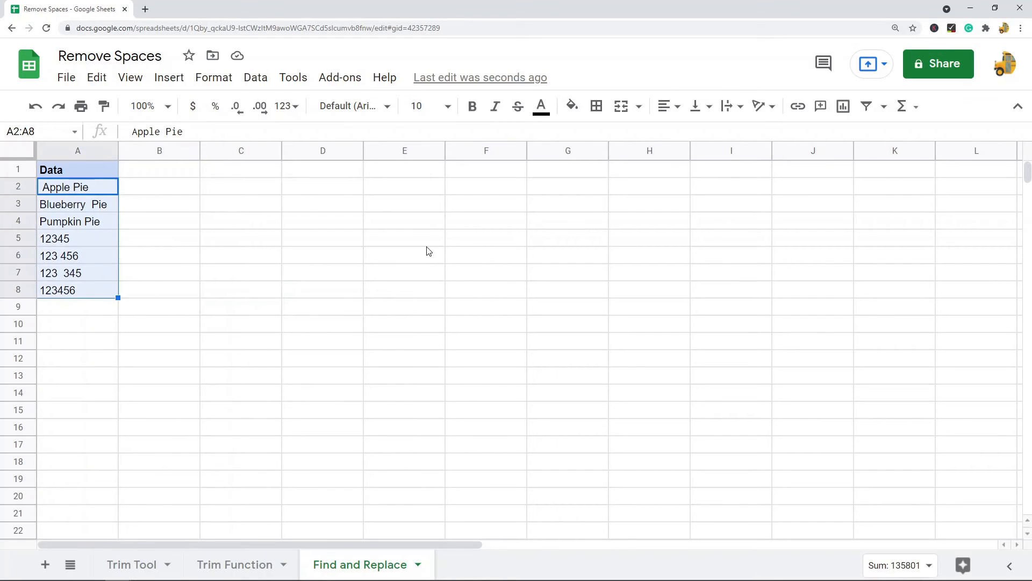
mouse_move(407, 262)
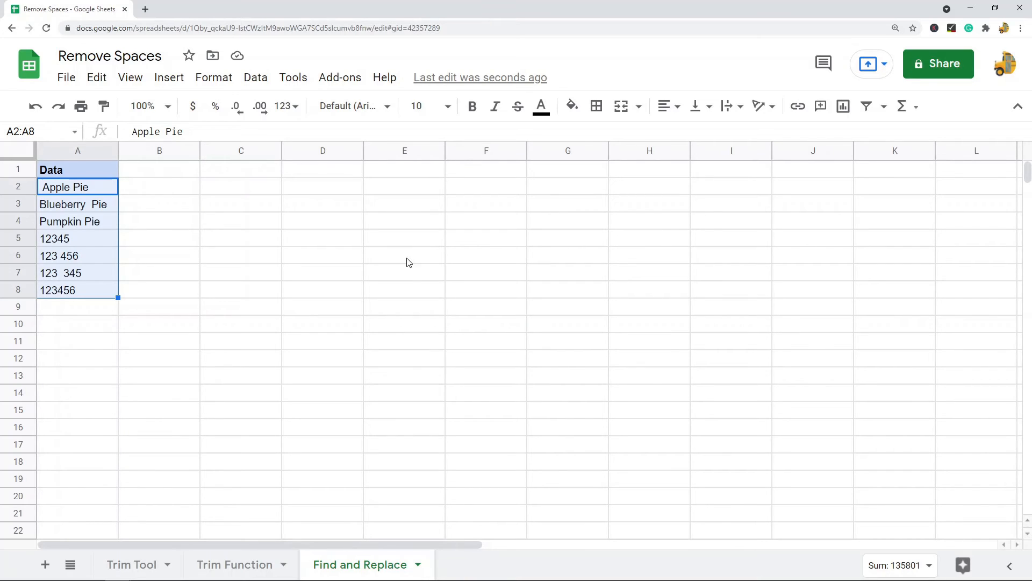
click(359, 564)
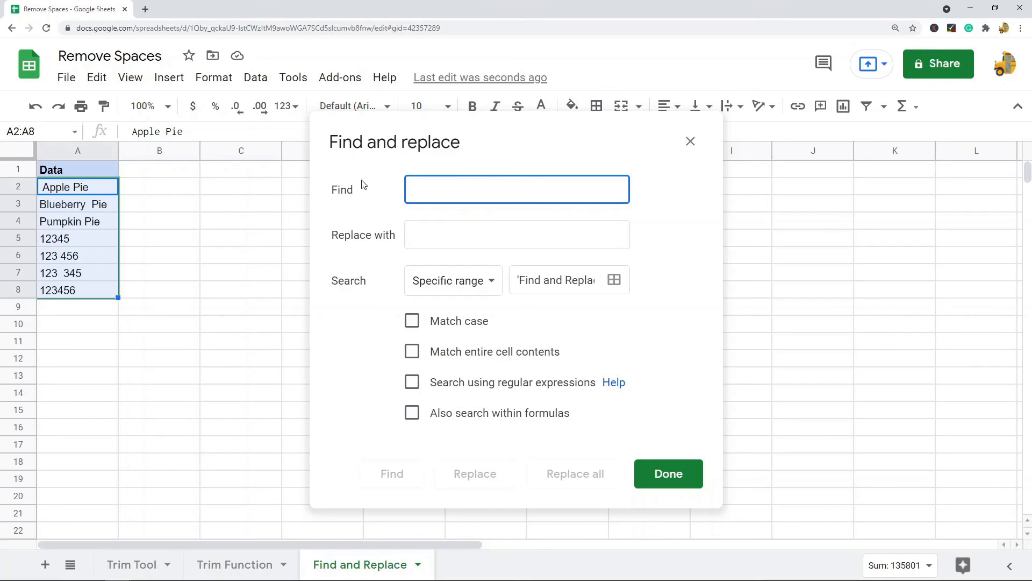
Replace all double spaces with single spaces in the Data values, then close the dialog
click(516, 190)
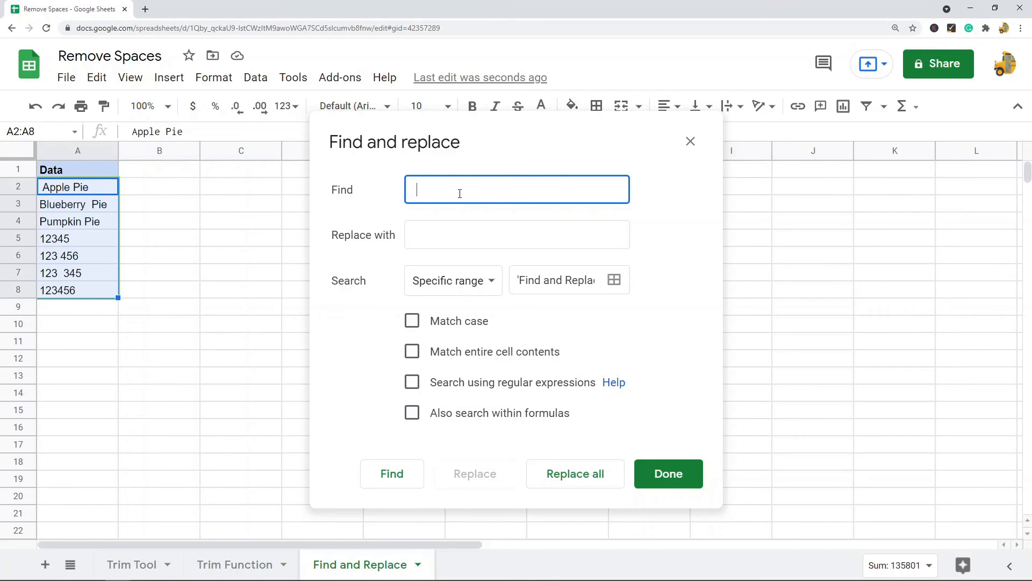
click(517, 234)
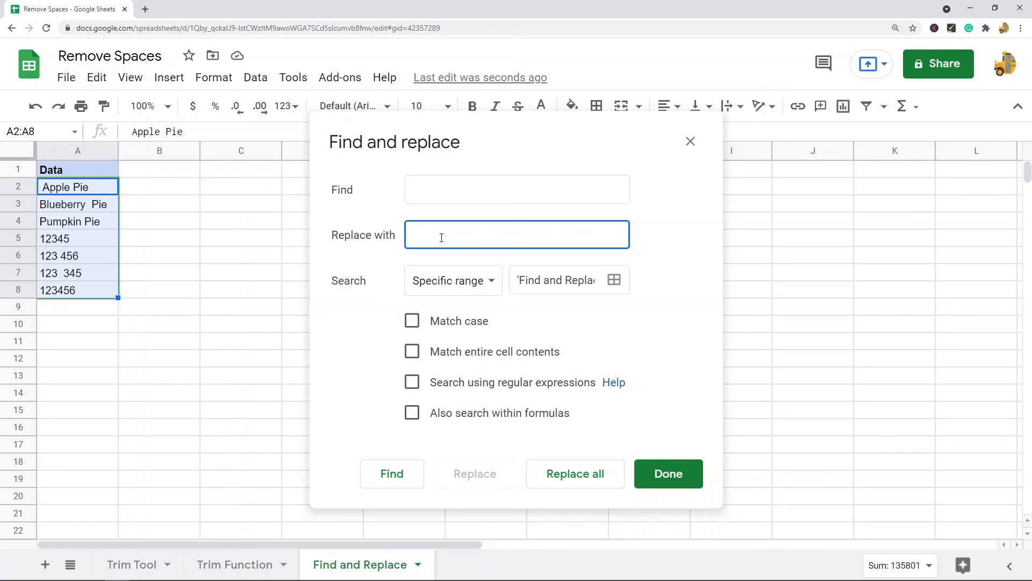
mouse_move(586, 520)
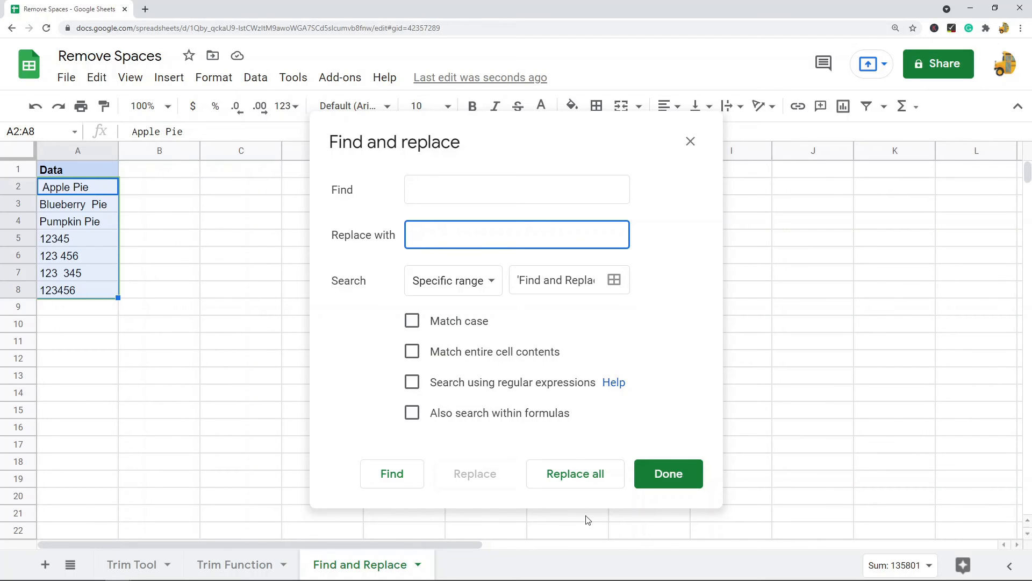
click(574, 473)
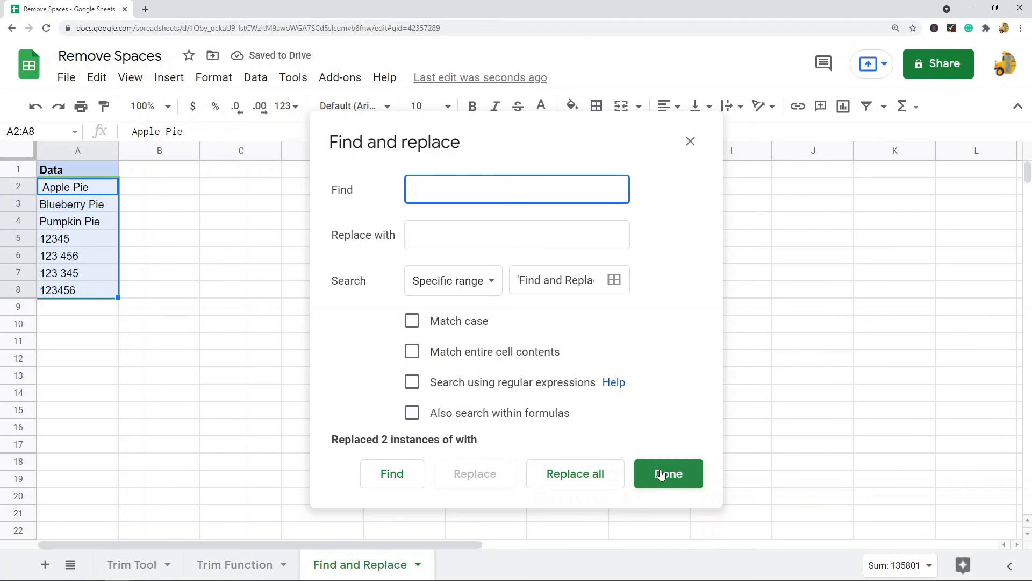
click(667, 473)
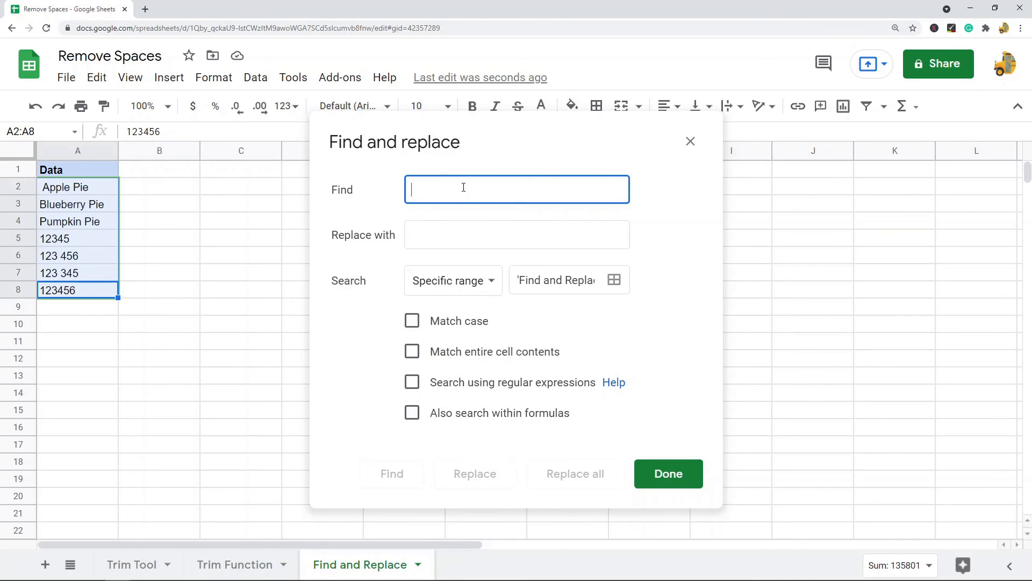
mouse_move(353, 194)
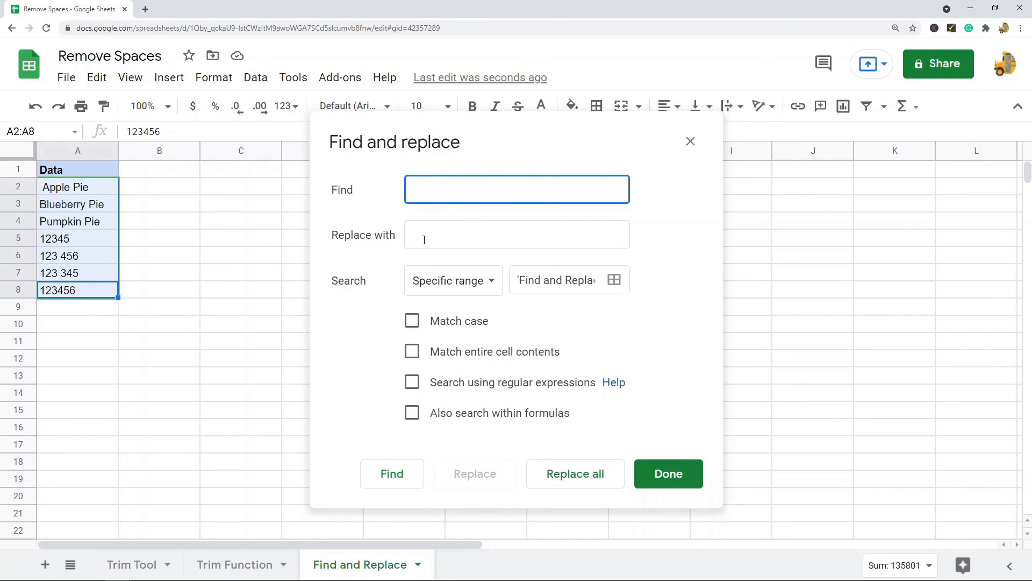
Replace every space with nothing, then confirm A2 now reads ApplePie
click(574, 473)
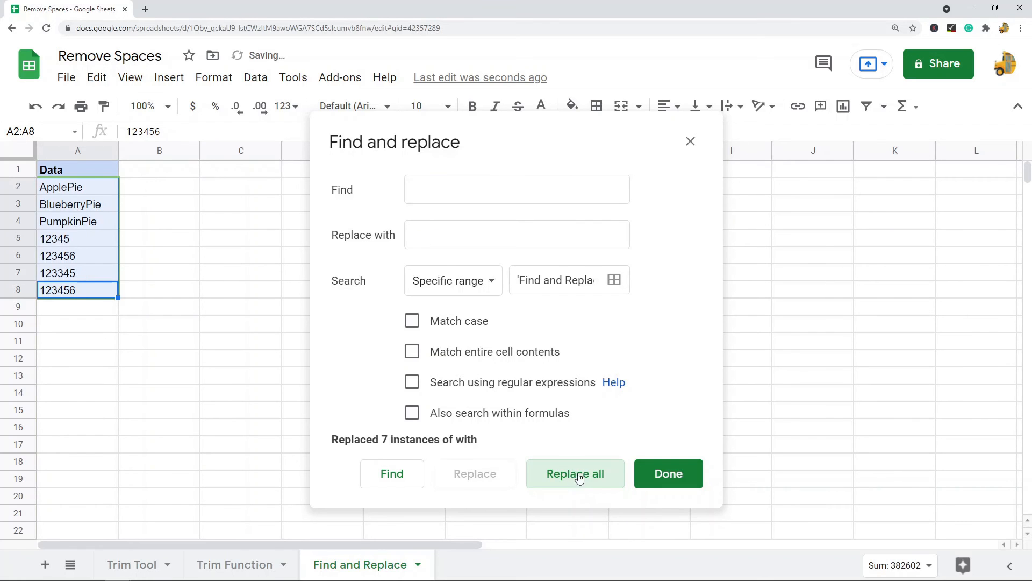
click(668, 473)
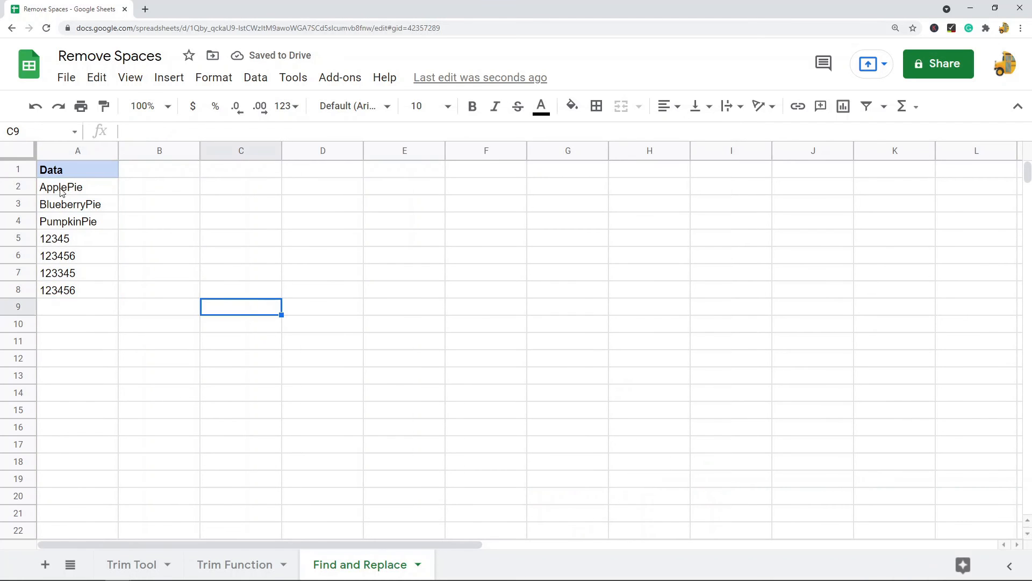
click(76, 186)
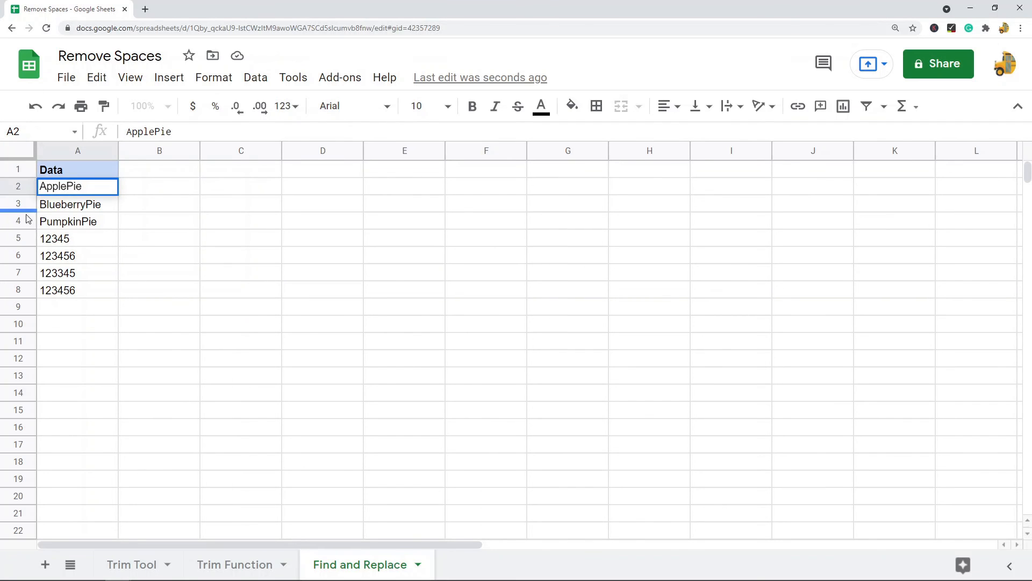
mouse_move(207, 208)
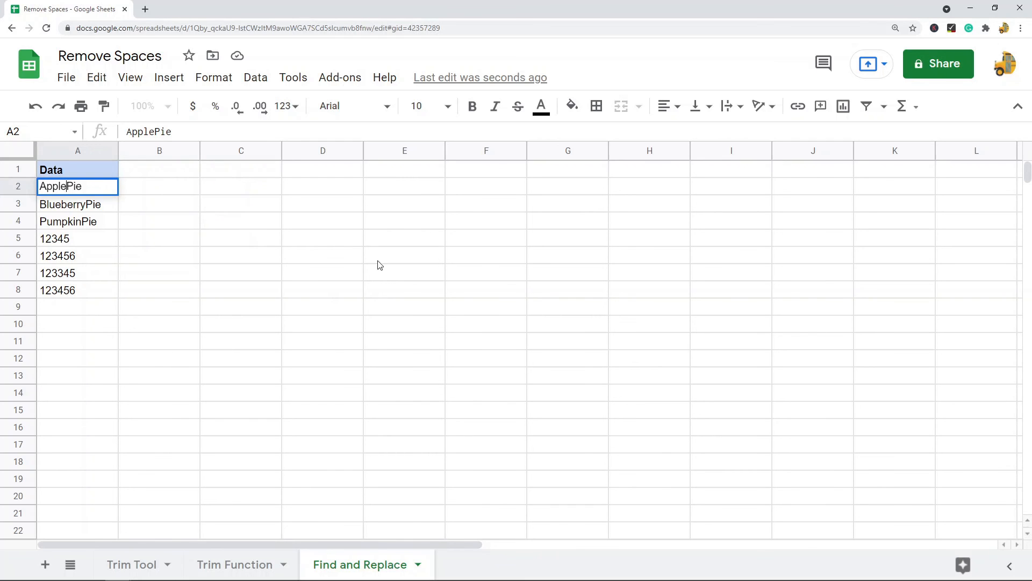
mouse_move(305, 212)
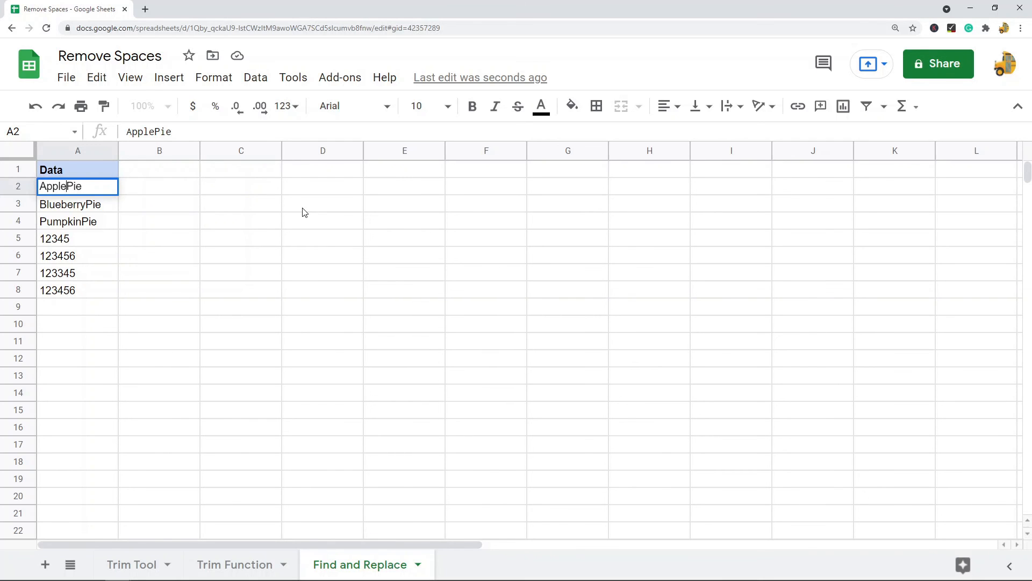